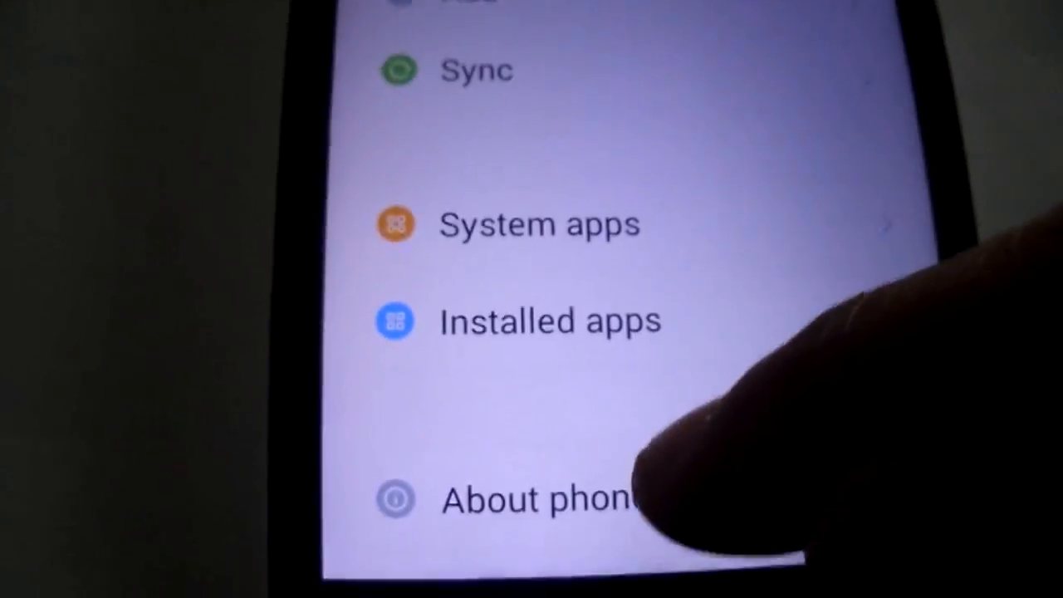
- Reach the system language list through Additional settings and Language & input
left_click(536, 498)
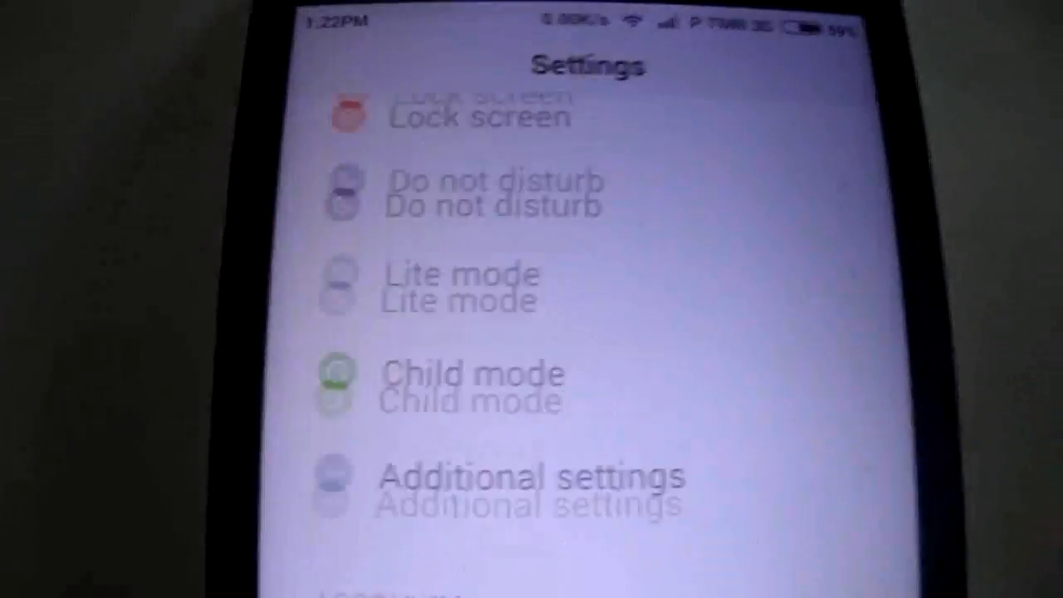
left_click(529, 478)
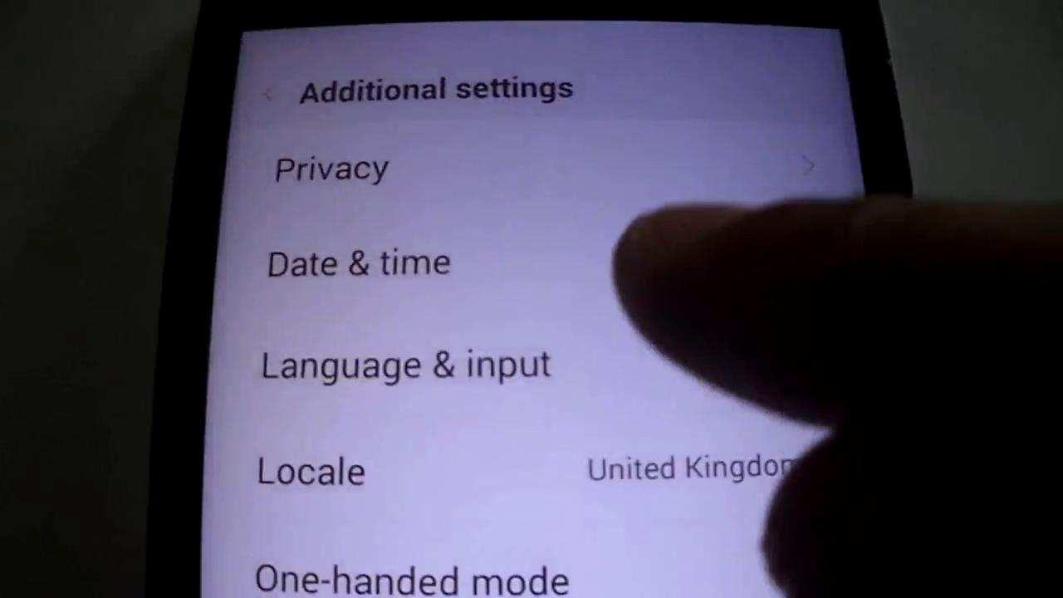
left_click(405, 364)
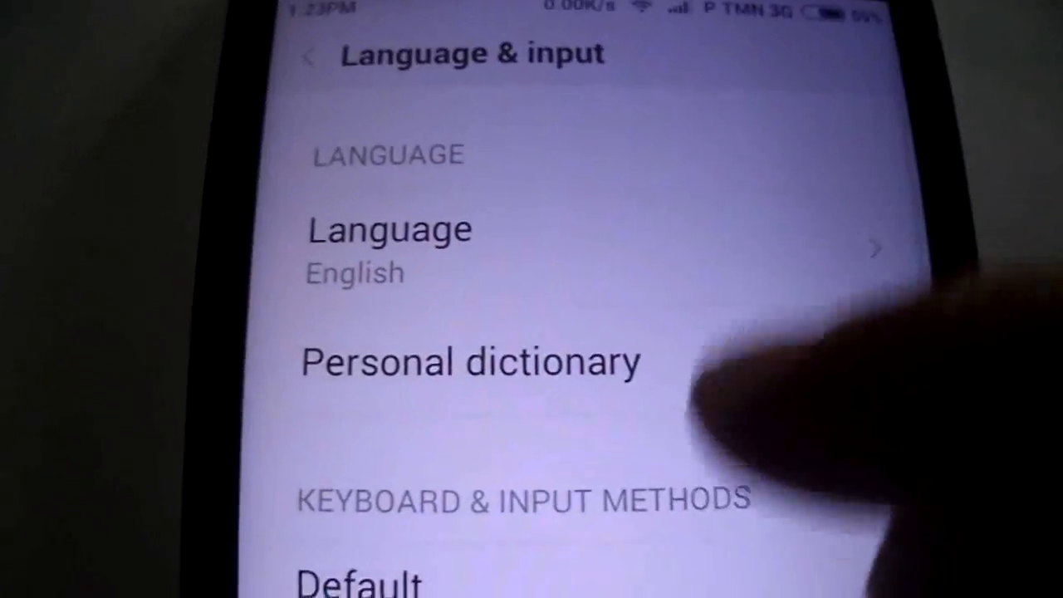
left_click(389, 231)
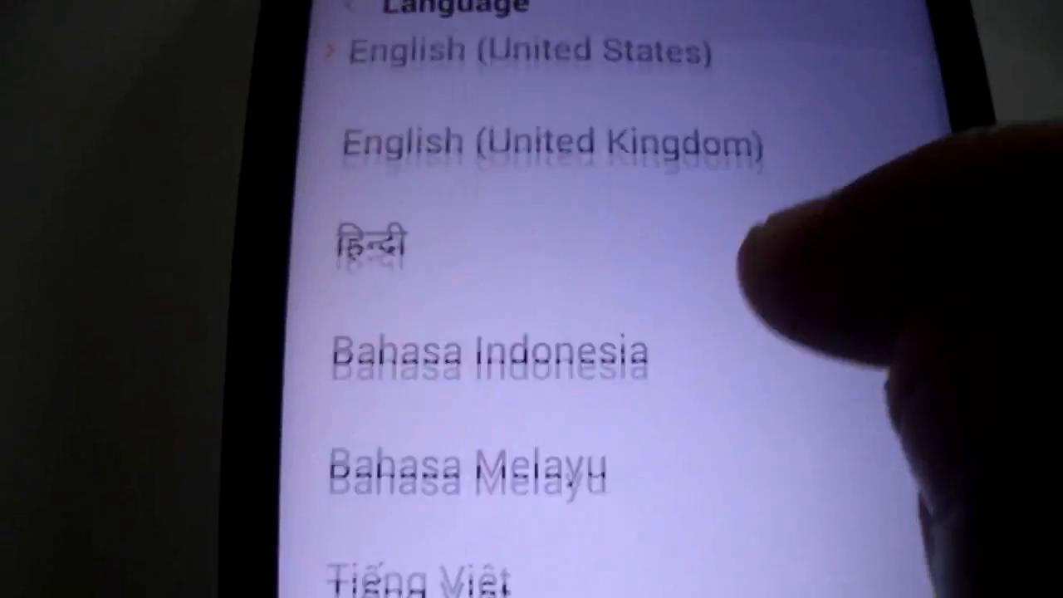
- Browse through the available system languages, scrolling down and back up
scroll("down", 3)
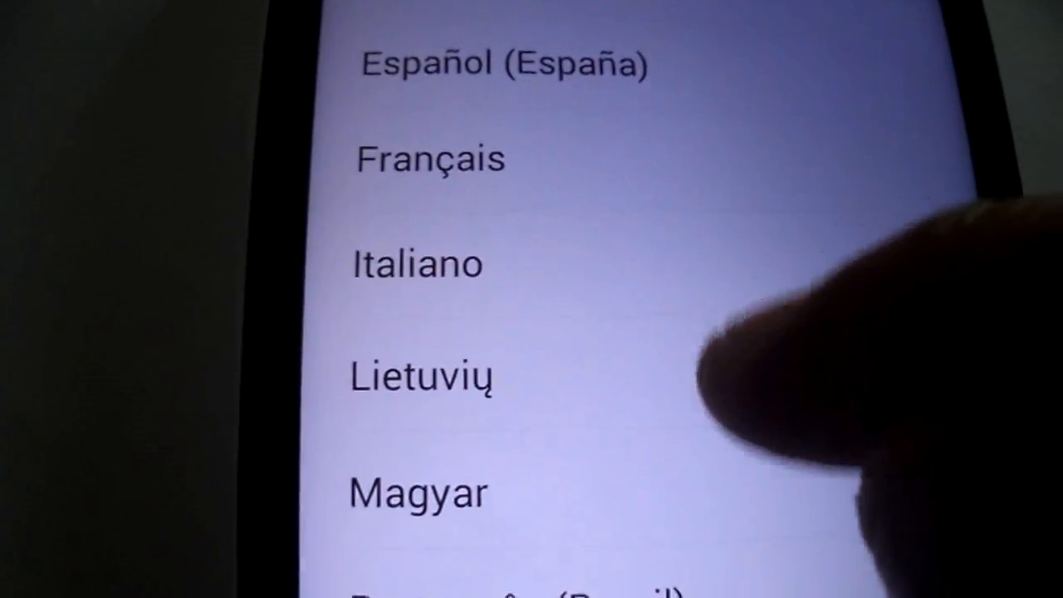
scroll("down", 3)
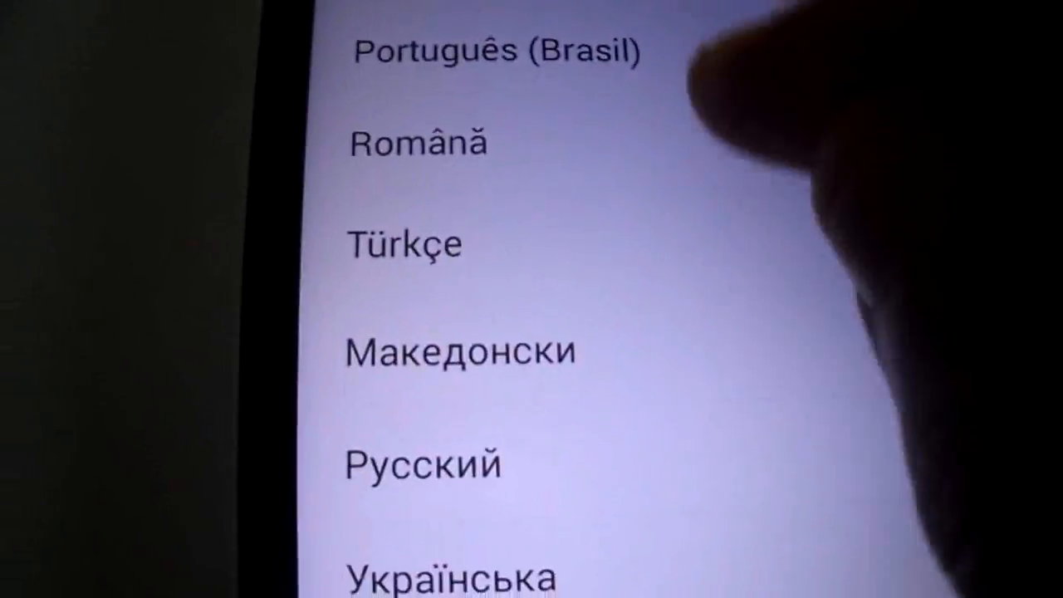
scroll("down", 3)
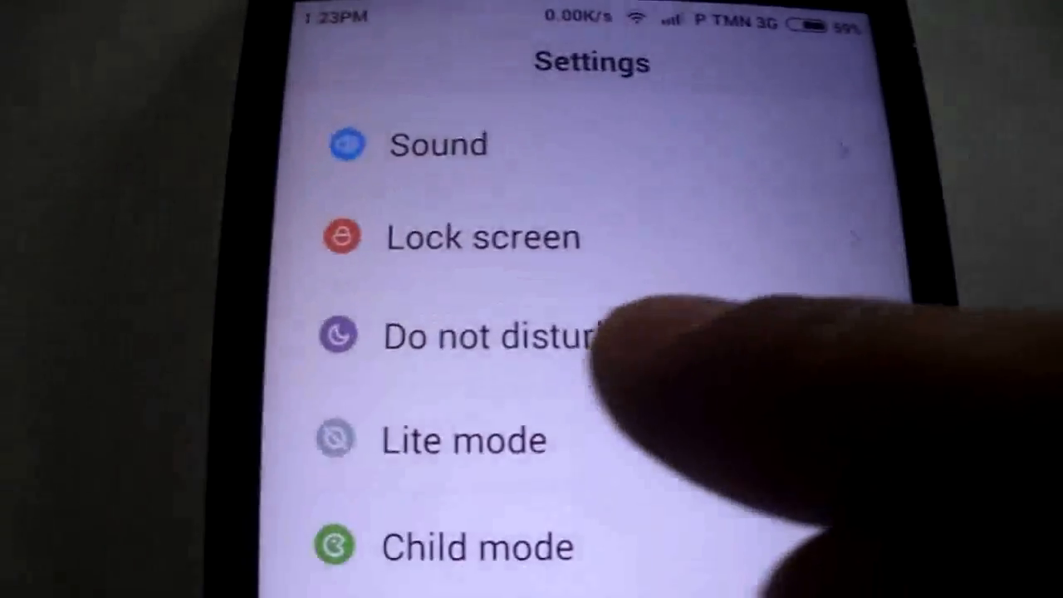
scroll("up", 3)
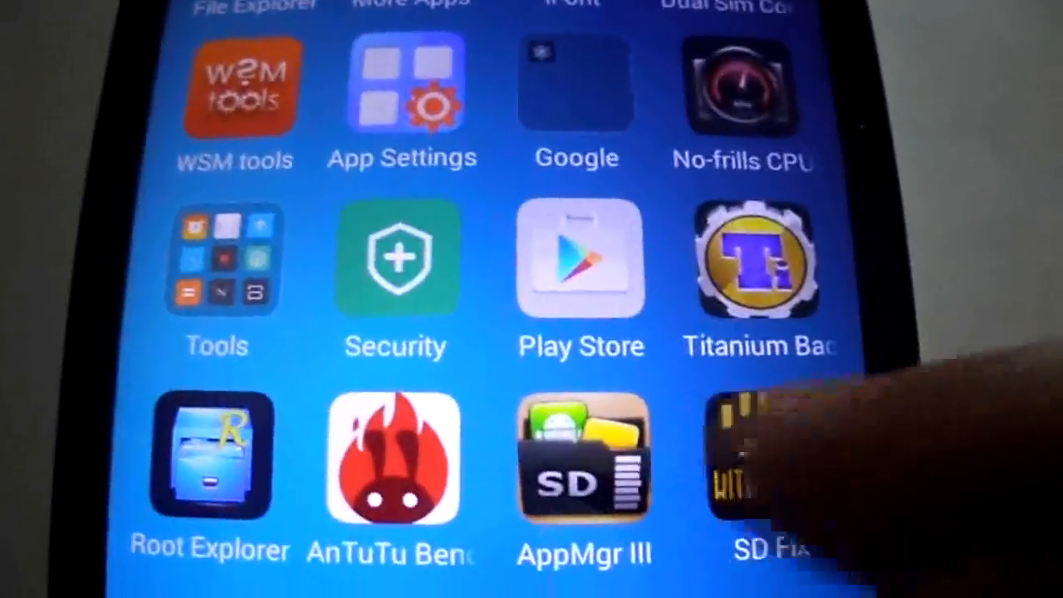
- Launch SD KitKat Fixer and read through its welcome explanation
left_click(765, 465)
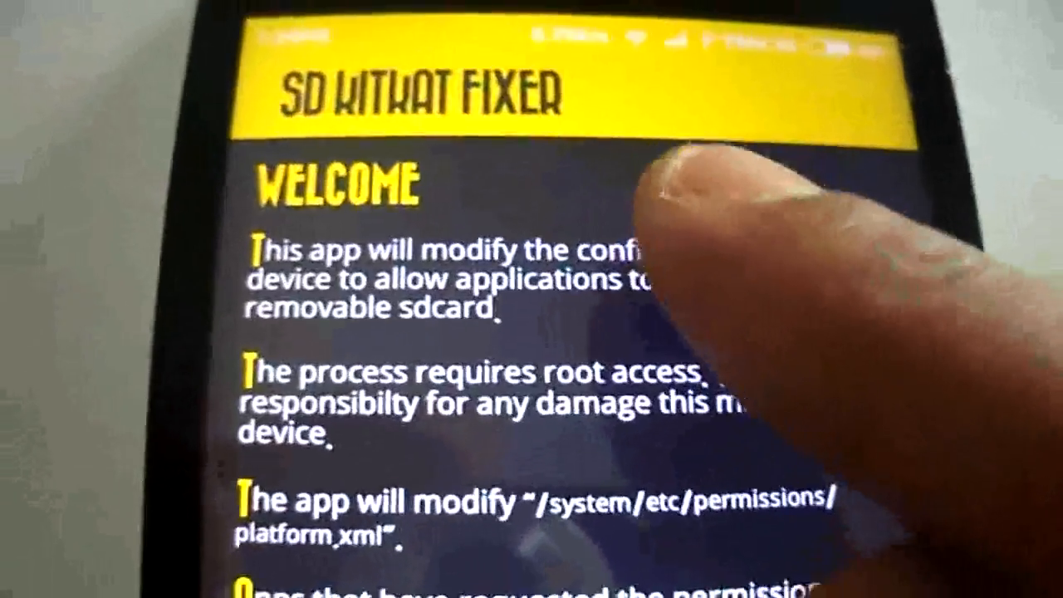
scroll("down", 3)
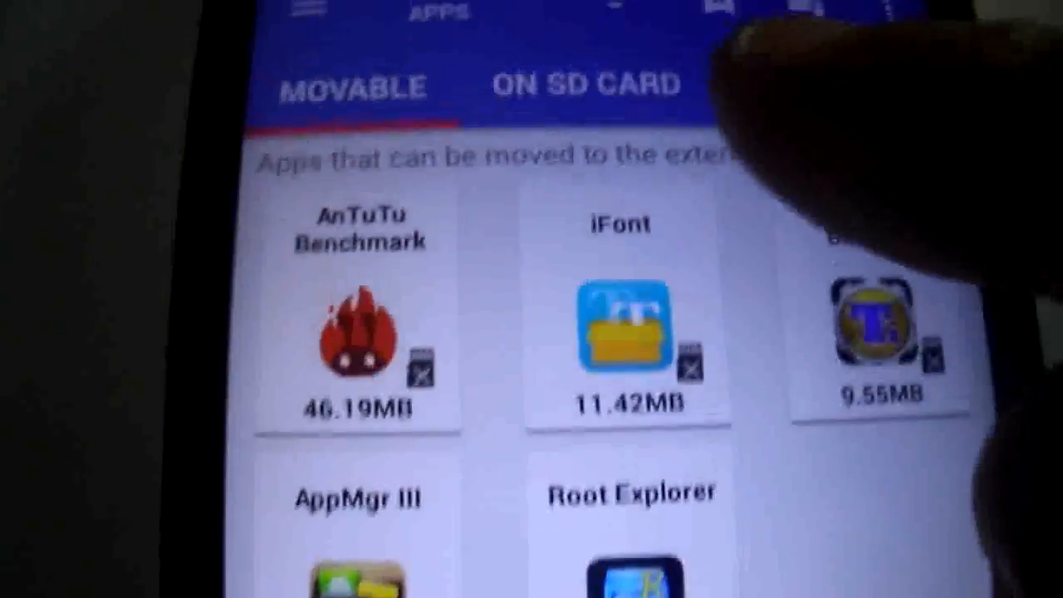
- Leave the App2SD movable-apps list and return to the launcher home screen
left_click(586, 85)
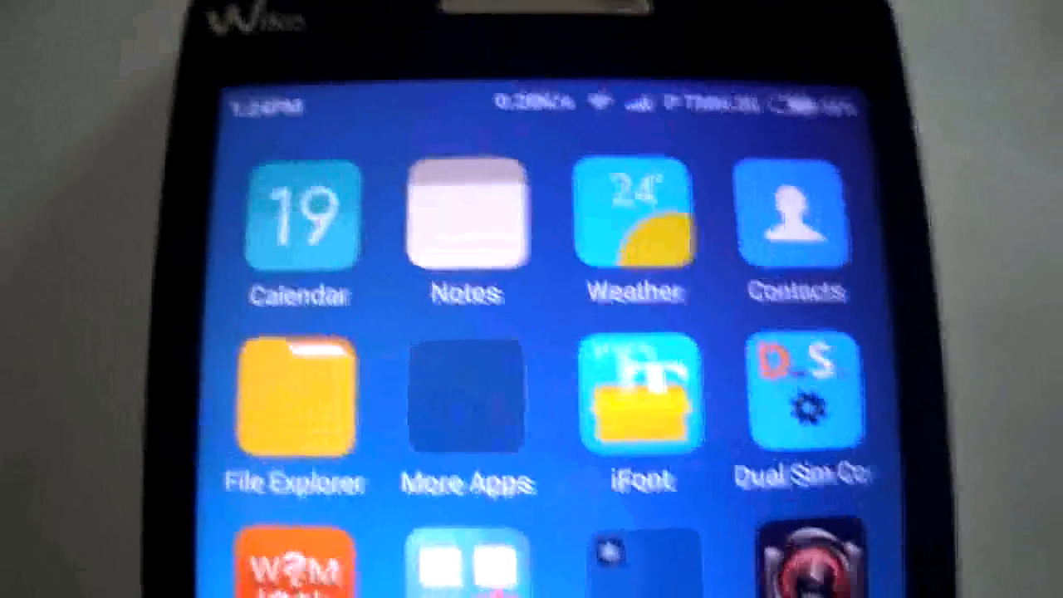
- Clear running apps from recents, then swipe to the first home page with the weather widget
left_click(640, 224)
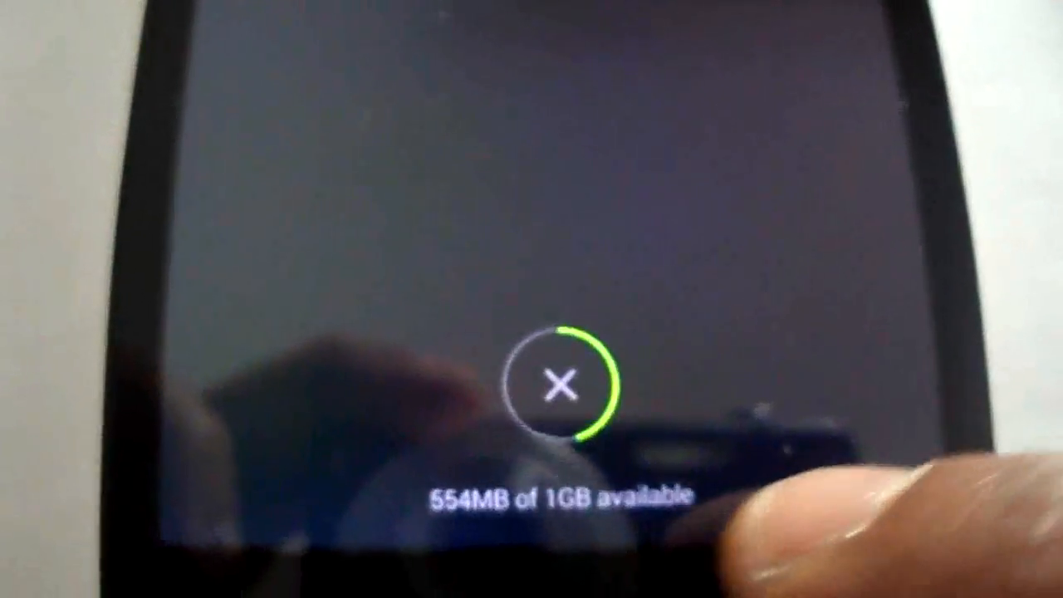
left_click(561, 386)
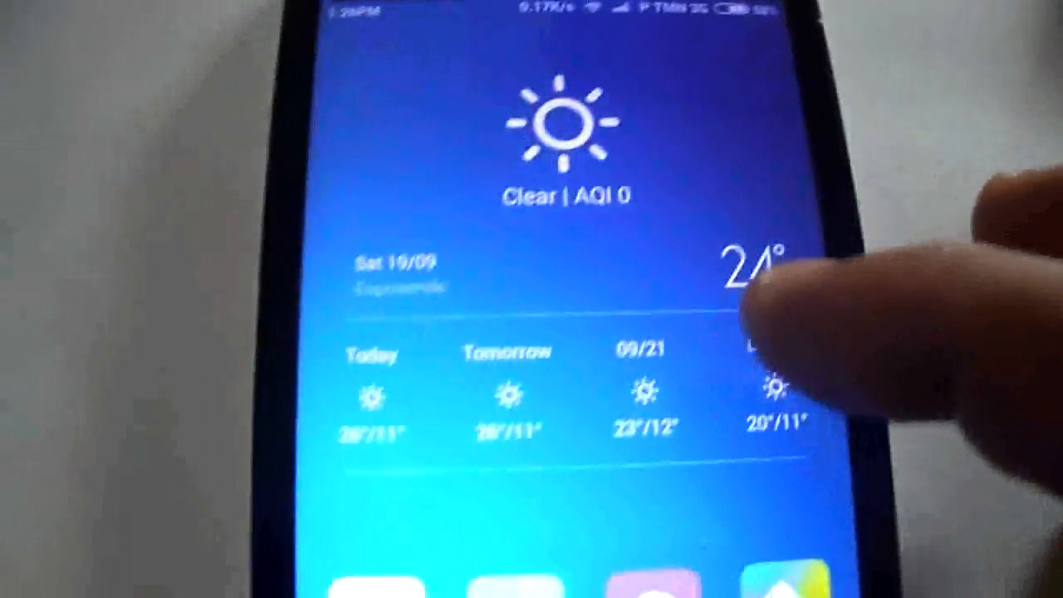
scroll("down", 3)
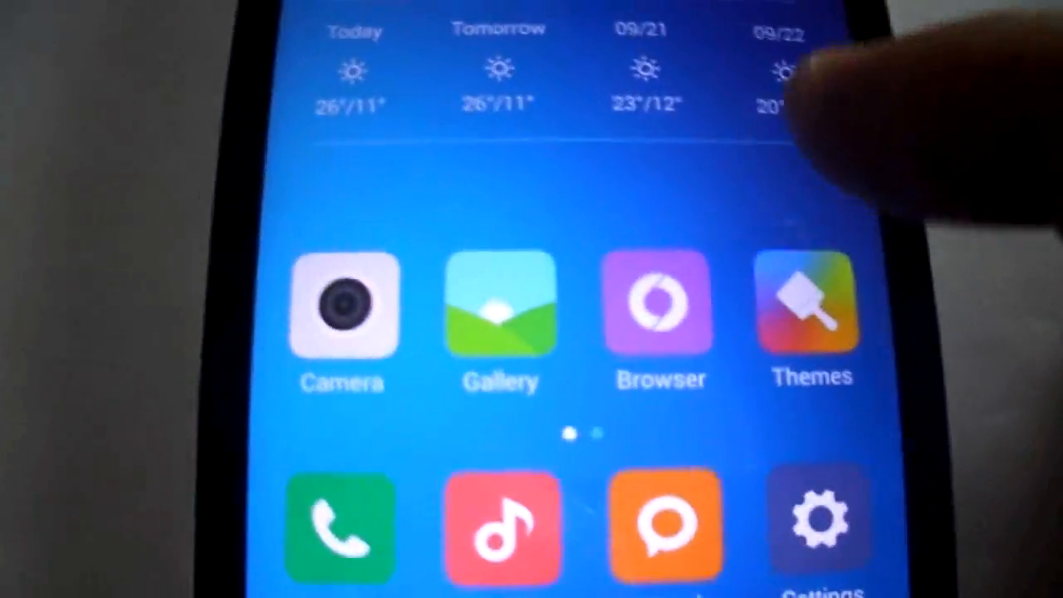